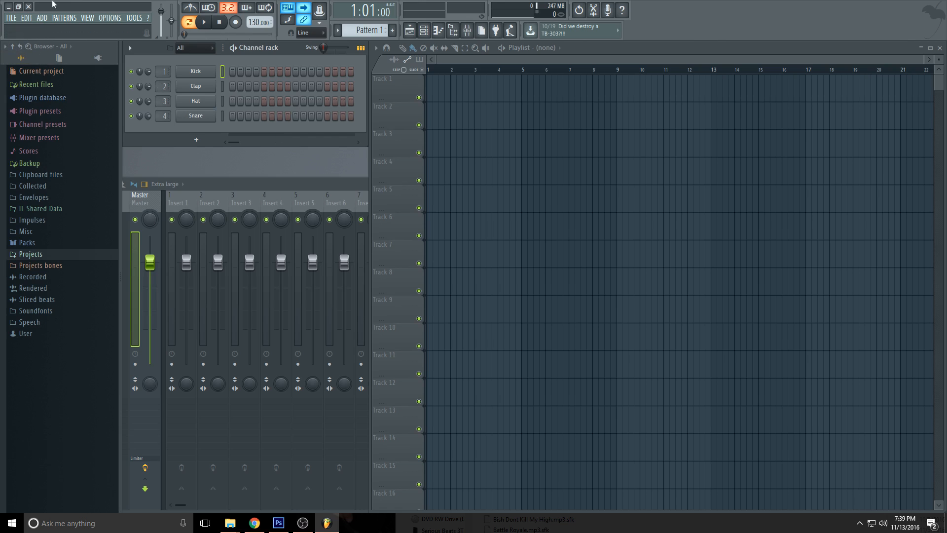
mouse_move(173, 57)
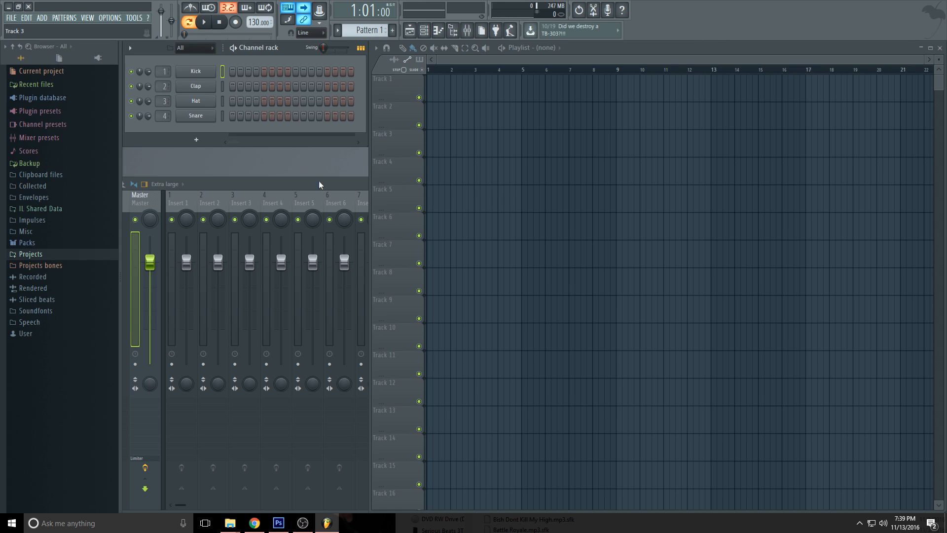
mouse_move(229, 523)
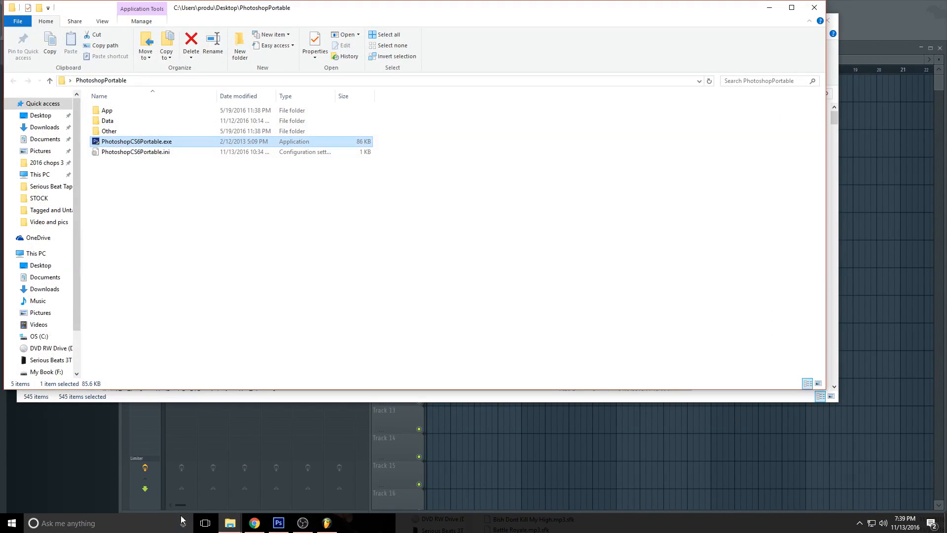
Step: Drag the Maverick www song from File Explorer into the FL Studio playlist
click(205, 523)
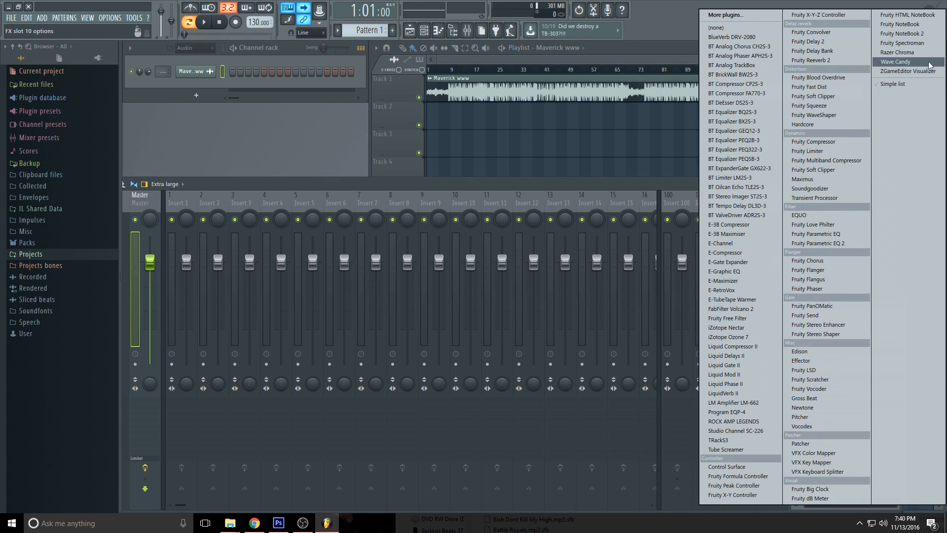
Step: Load ZGameEditor Visualizer on the master channel and start adding a picture via Add content > Images
click(907, 71)
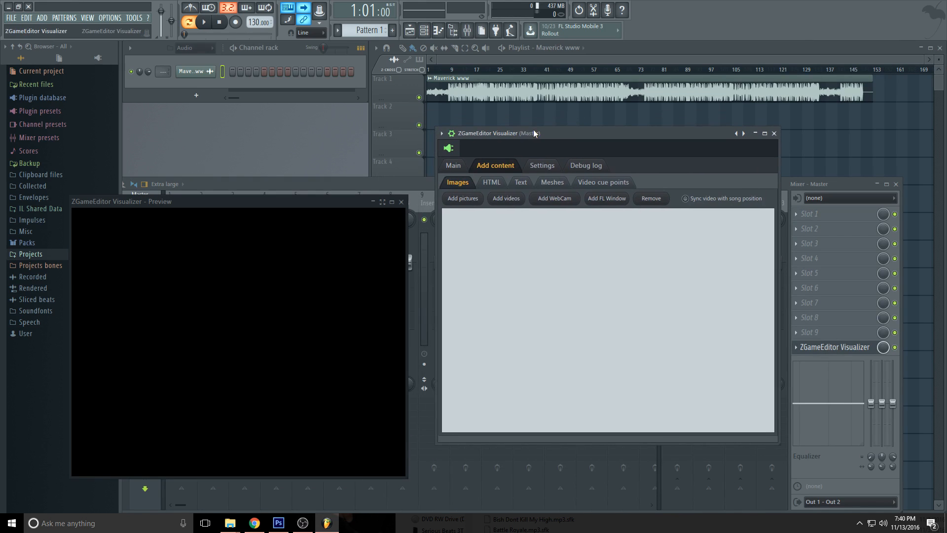
click(462, 198)
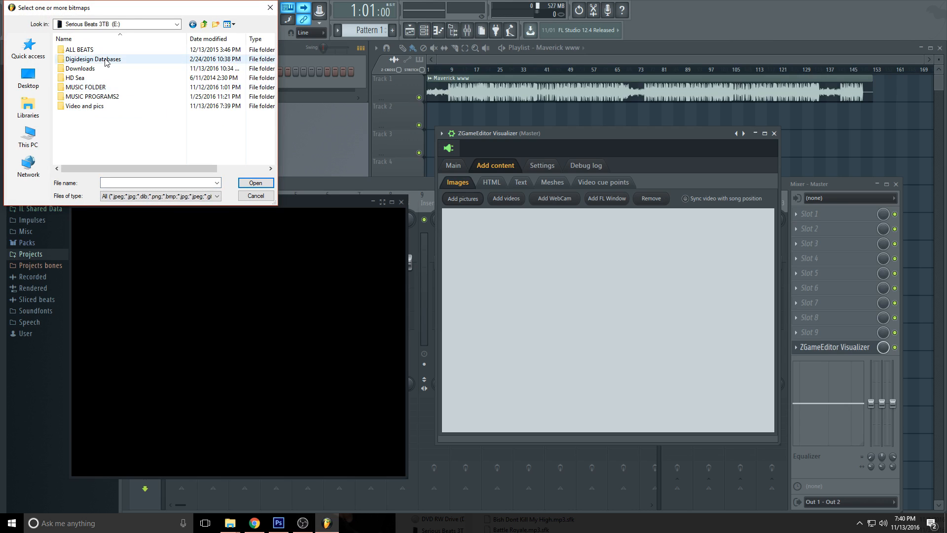
Step: Add have mercy always art.png from Video and pics, then pick the subscribe image from Serious Beat Tapes Uploads
double_click(84, 106)
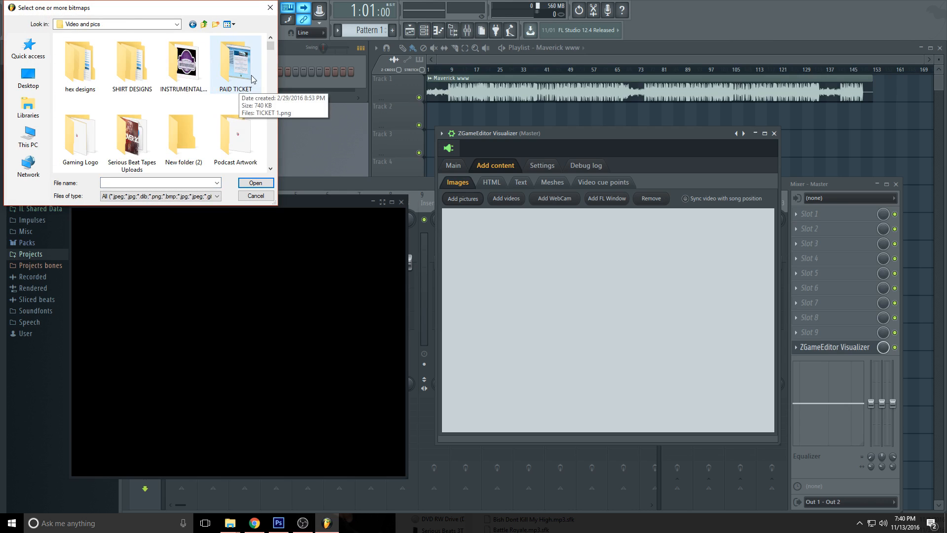
scroll(down, 3)
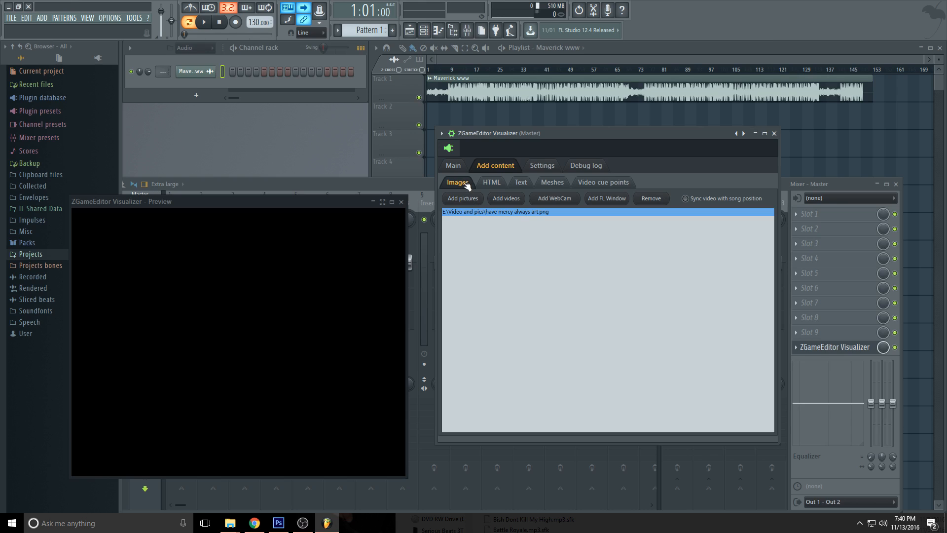
click(462, 198)
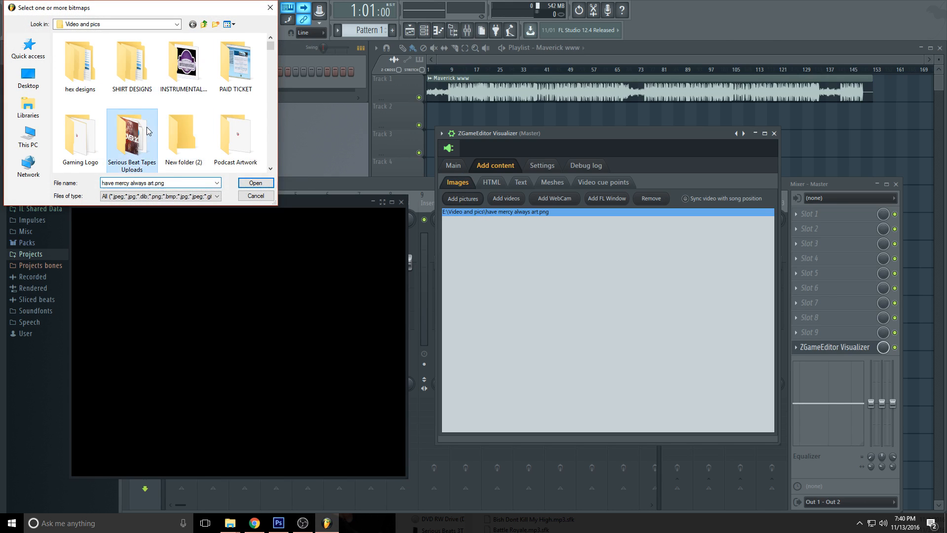
double_click(131, 136)
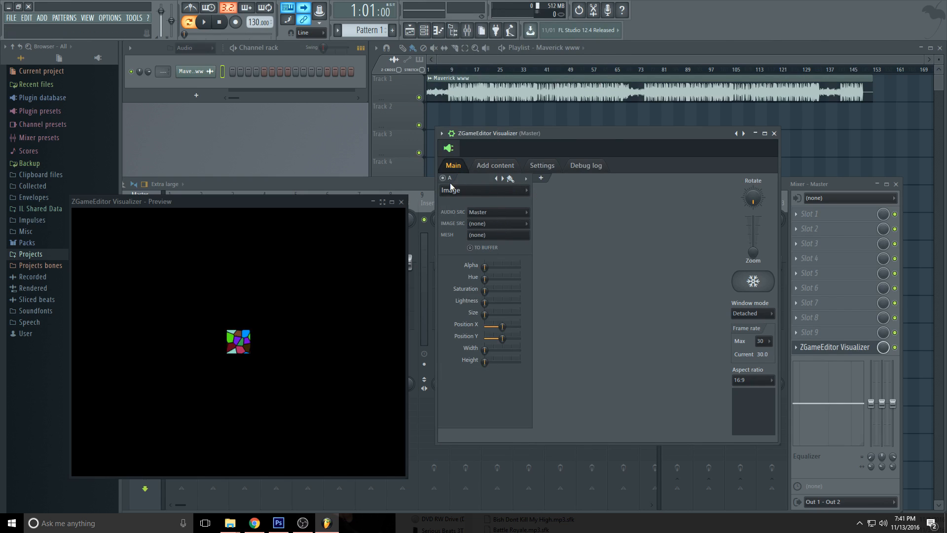
Step: Set layer A's image source to have mercy always art.png and enlarge it to fill the preview
click(497, 224)
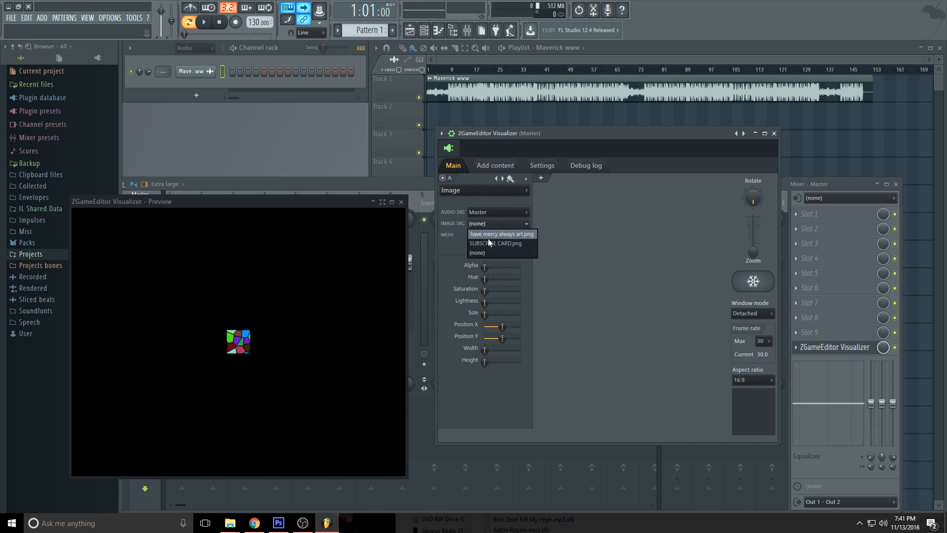
click(501, 234)
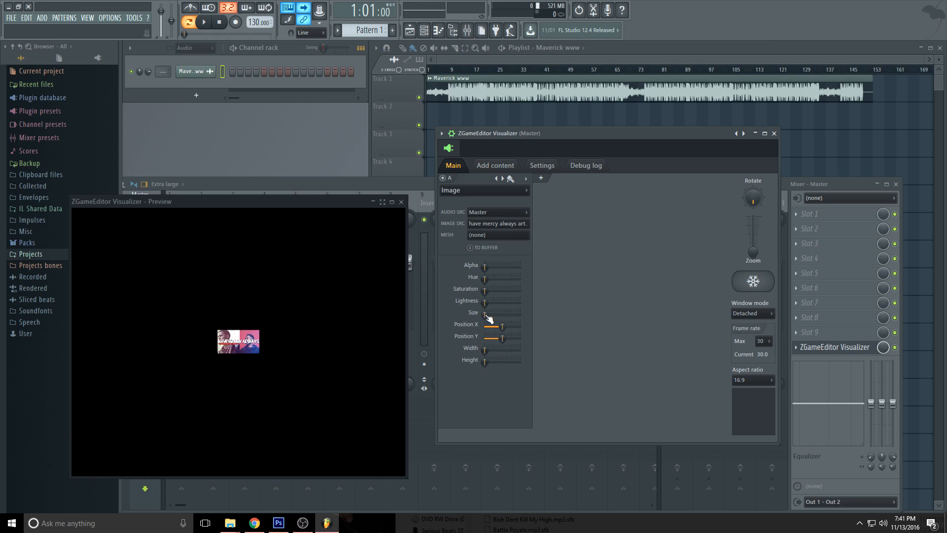
drag(487, 313, 520, 313)
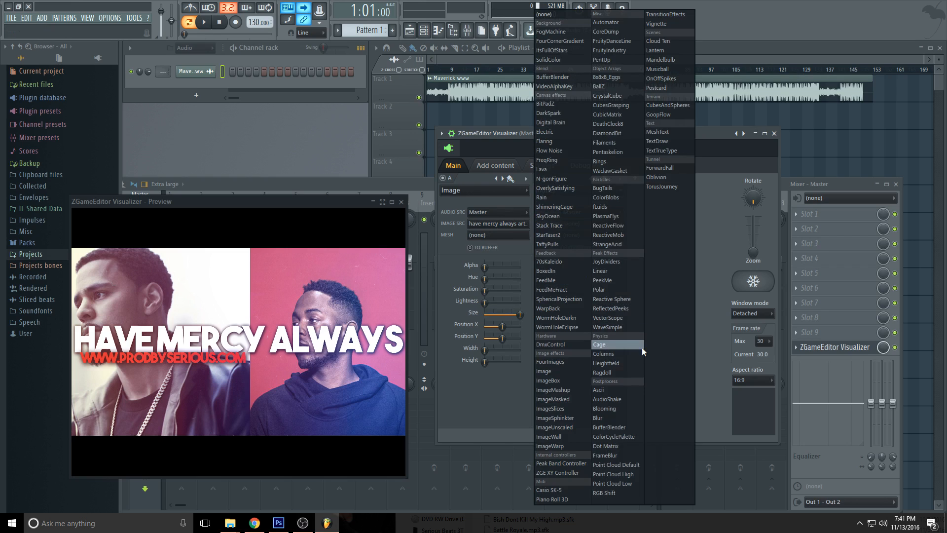
mouse_move(547, 308)
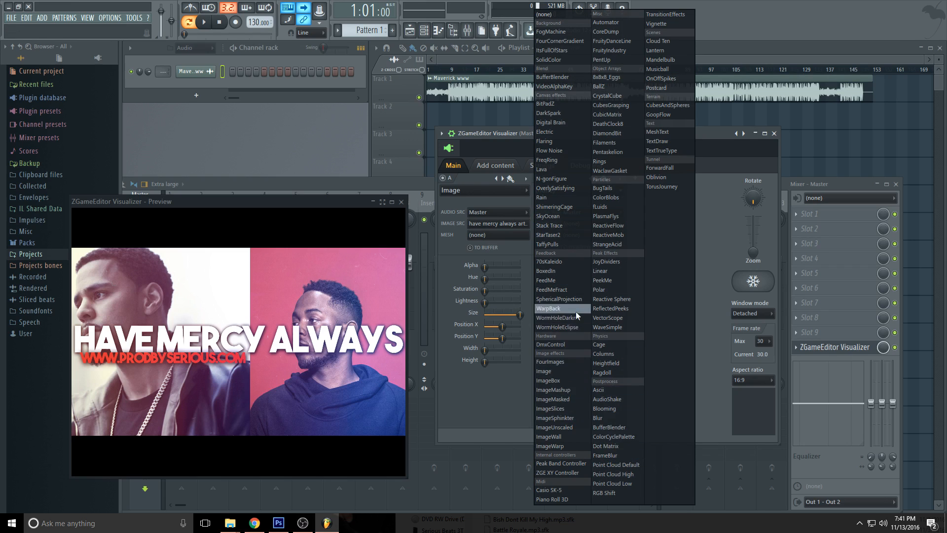
mouse_move(561, 270)
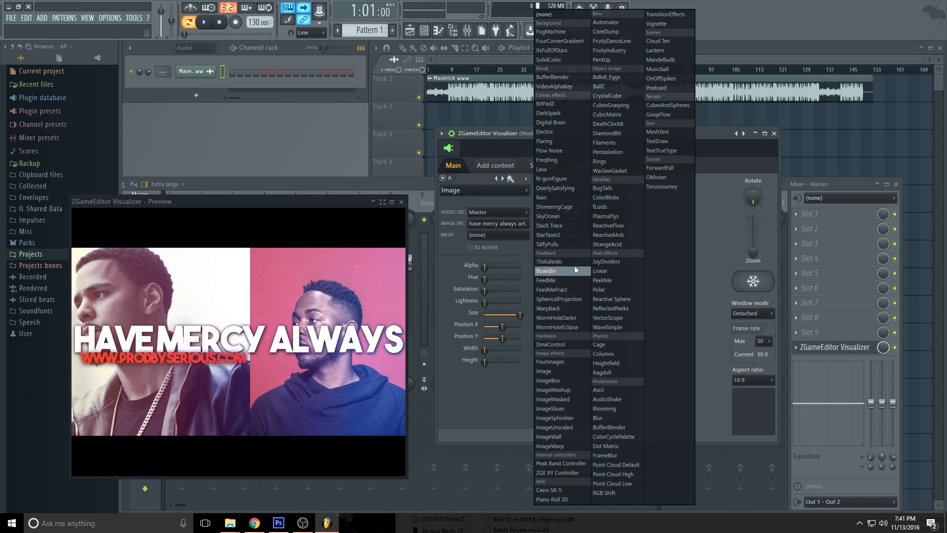
mouse_move(551, 289)
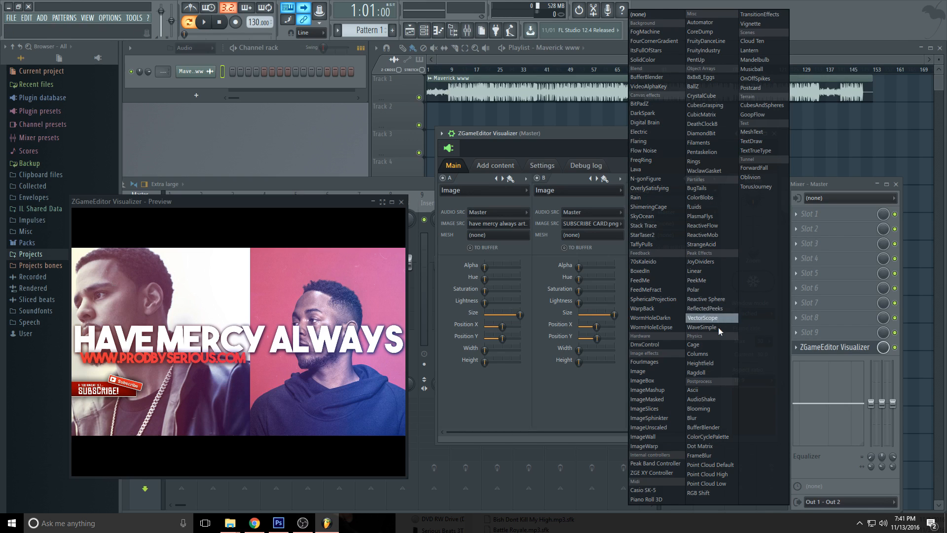
mouse_move(703, 225)
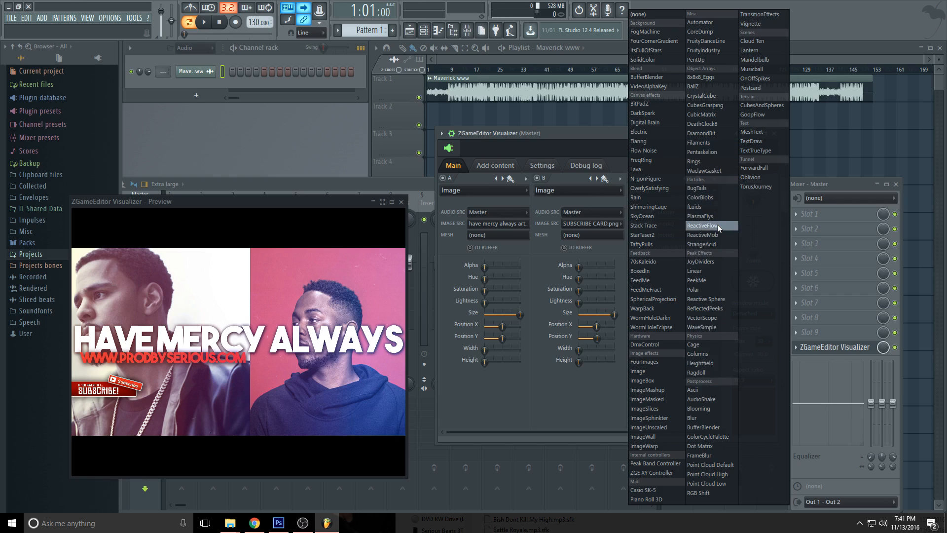
mouse_move(694, 256)
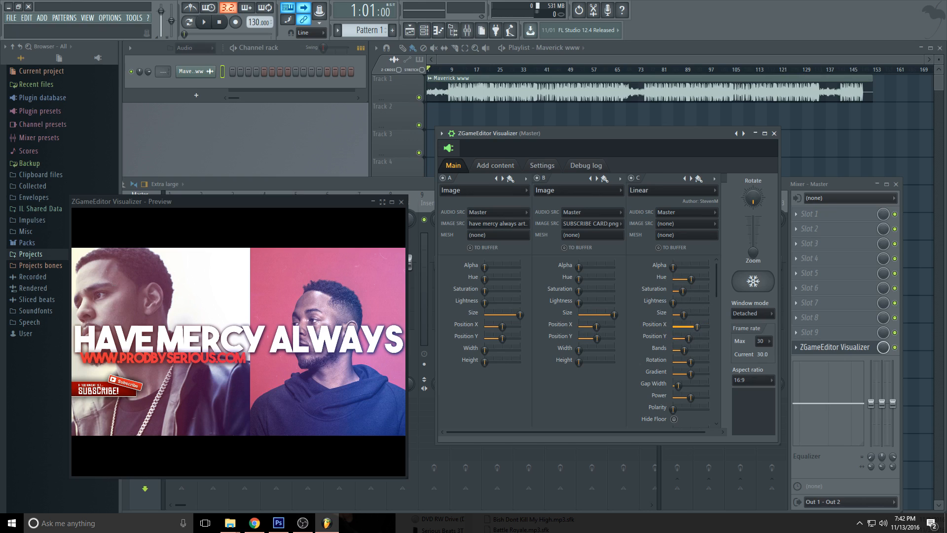
Step: Adjust the Linear spectrum layer's hue and raise its saturation
click(204, 22)
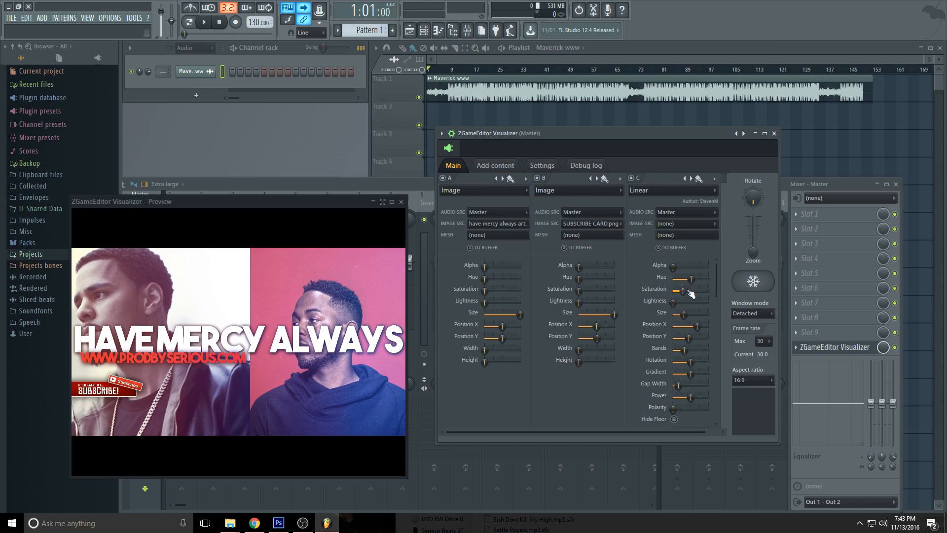
click(204, 23)
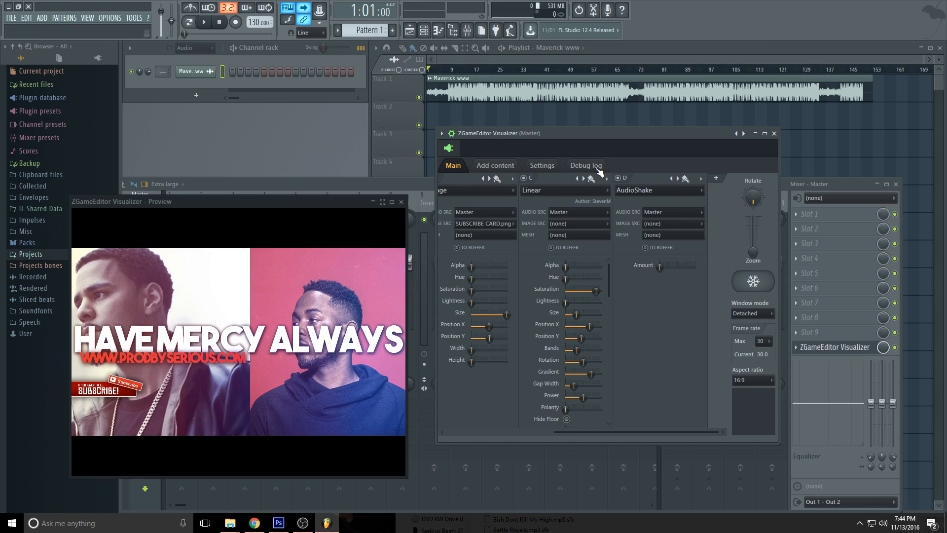
Step: From the visualizer's Settings page, start Export to Video targeting Have mercy vid.mp4
click(541, 164)
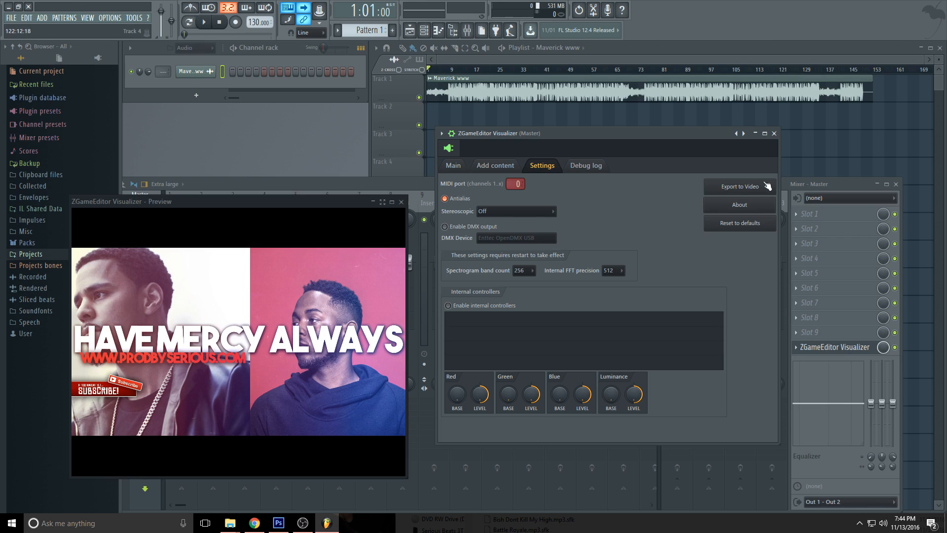
click(452, 165)
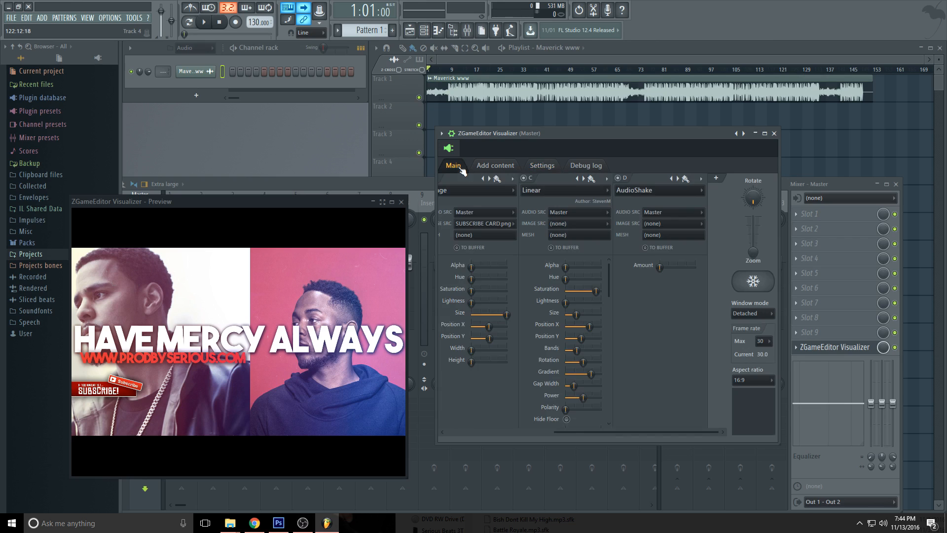
click(542, 164)
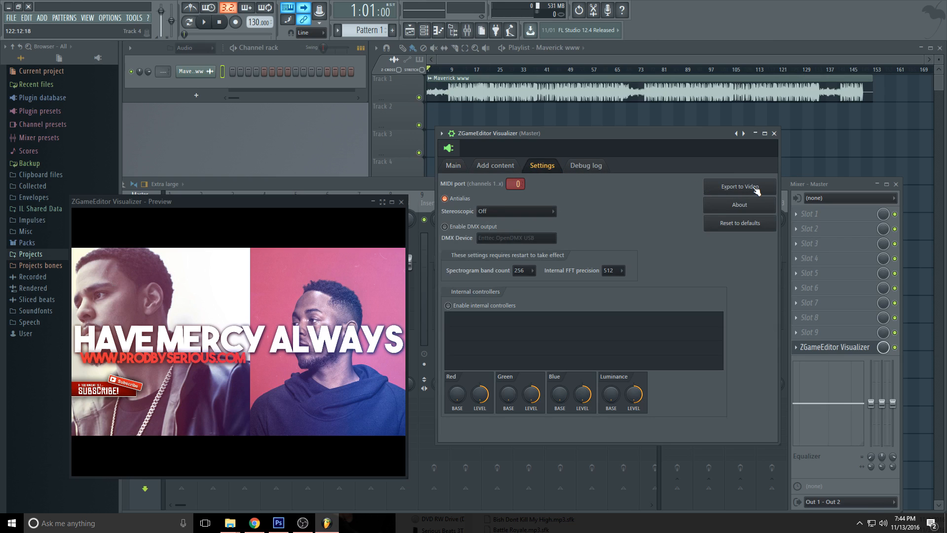
click(739, 187)
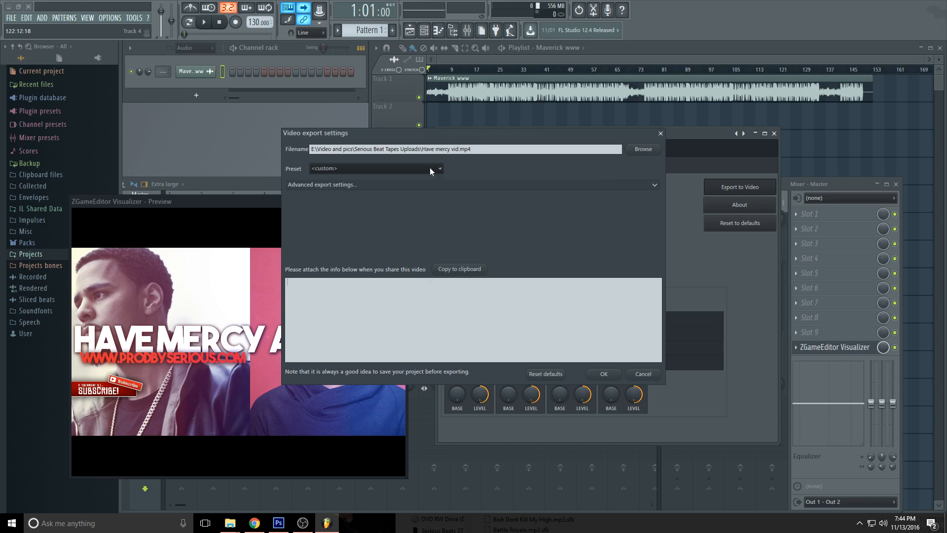
mouse_move(375, 171)
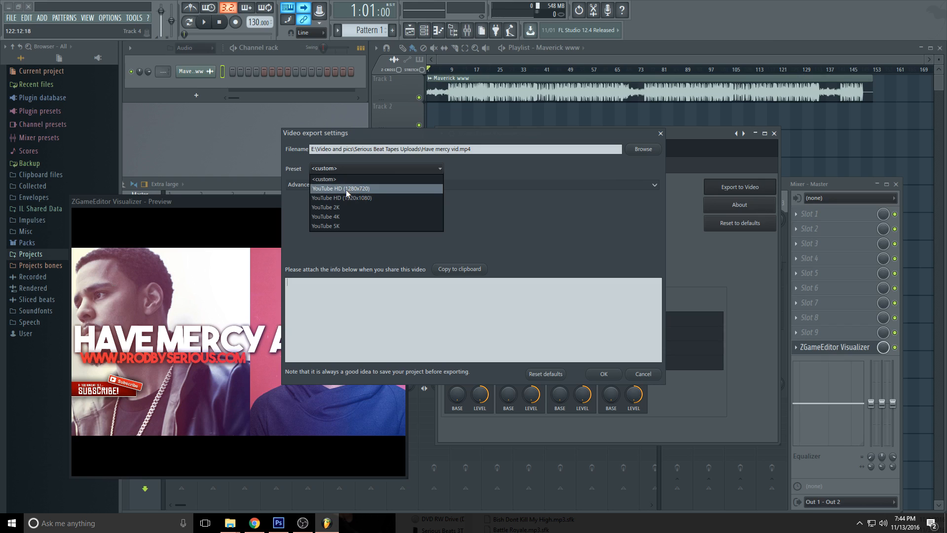
mouse_move(343, 197)
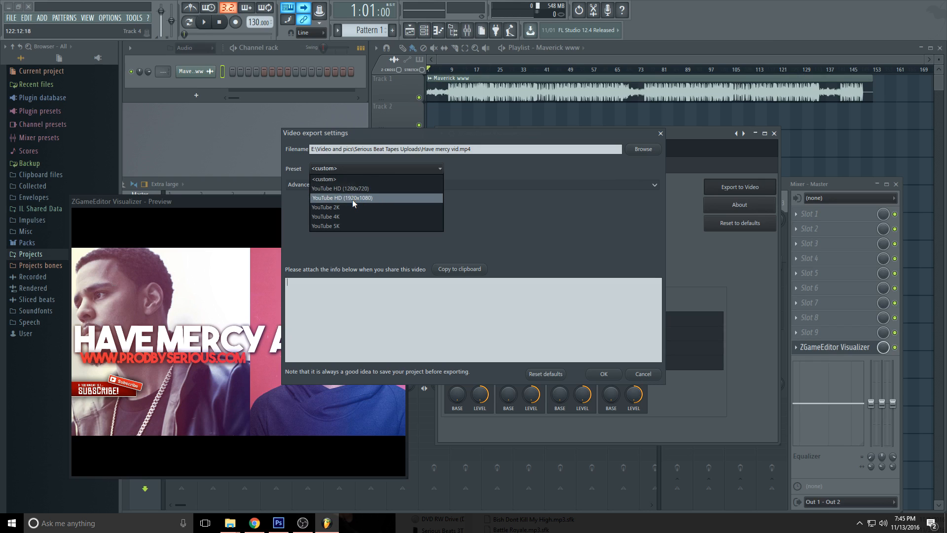
mouse_move(342, 207)
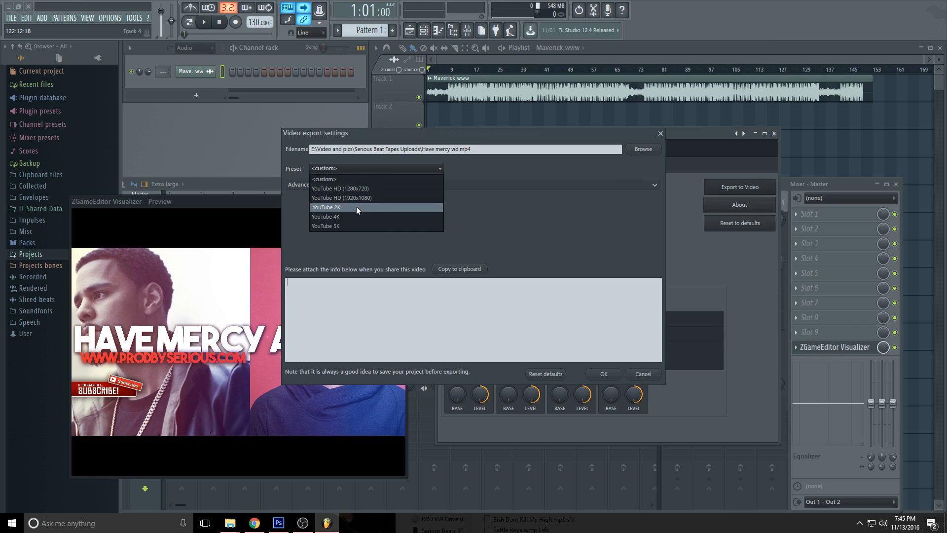
mouse_move(341, 197)
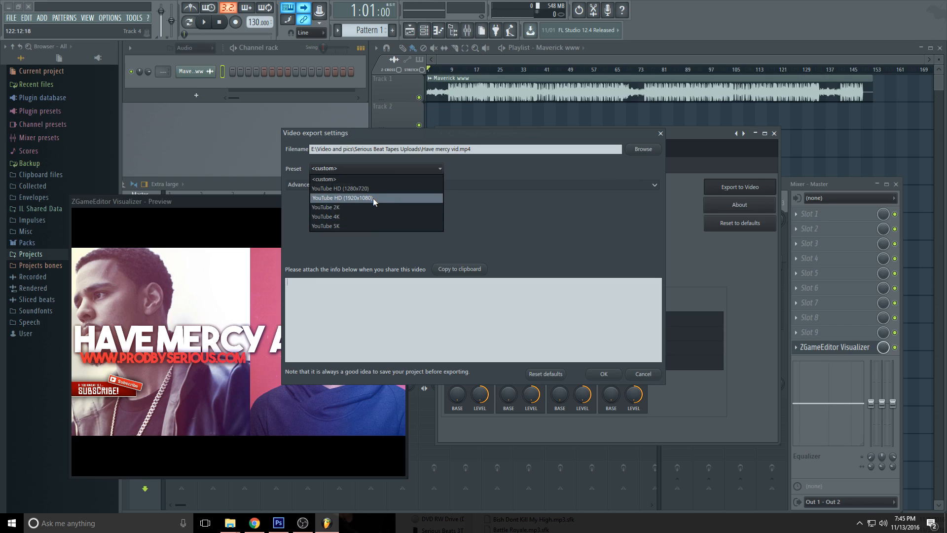
Step: Choose the YouTube HD (1920x1080) export preset and confirm the video export settings
click(343, 198)
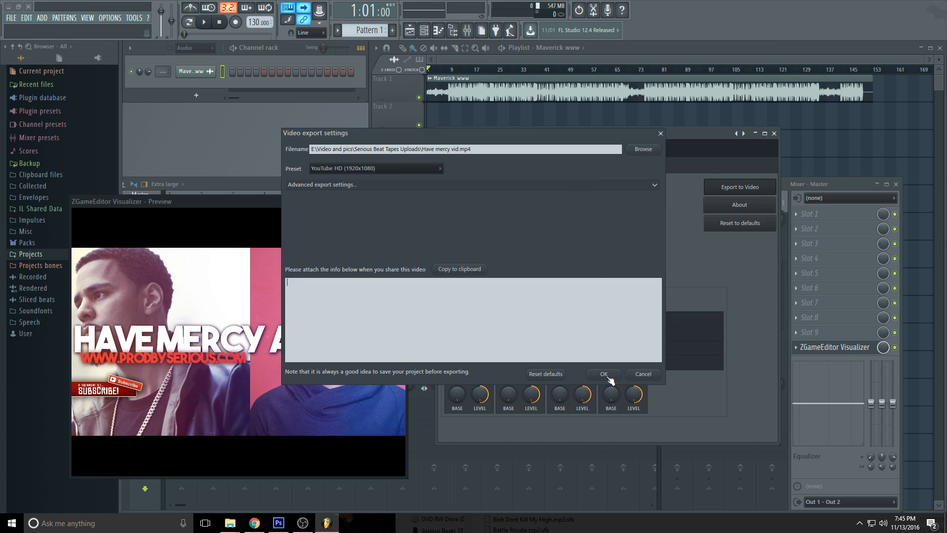
click(603, 374)
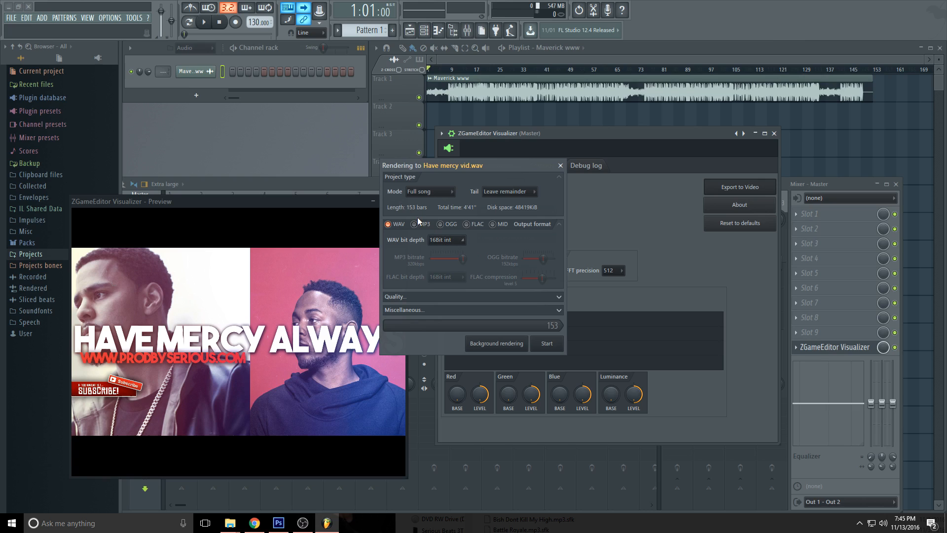
Step: Set the render format to MP3 at 320 kbps and start rendering Have mercy vid
click(415, 224)
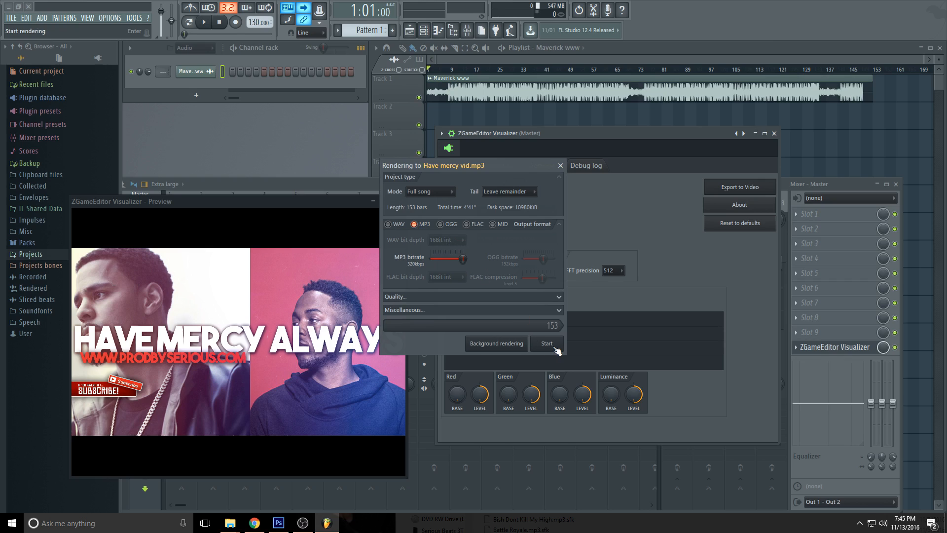
click(545, 344)
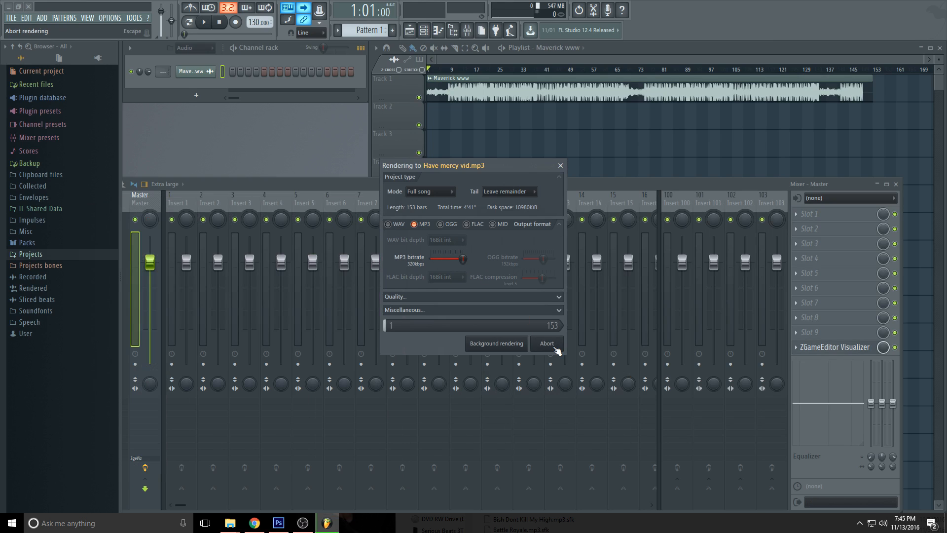